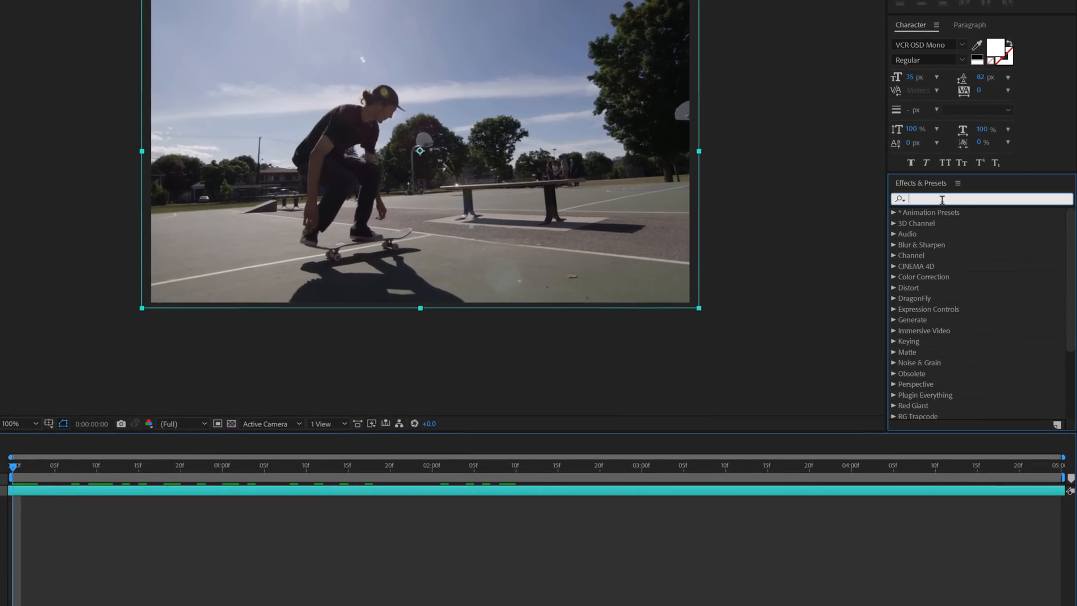
Apply Add Grain to the skateboard Video layer with Viewing Mode set to Final Output
text(add)
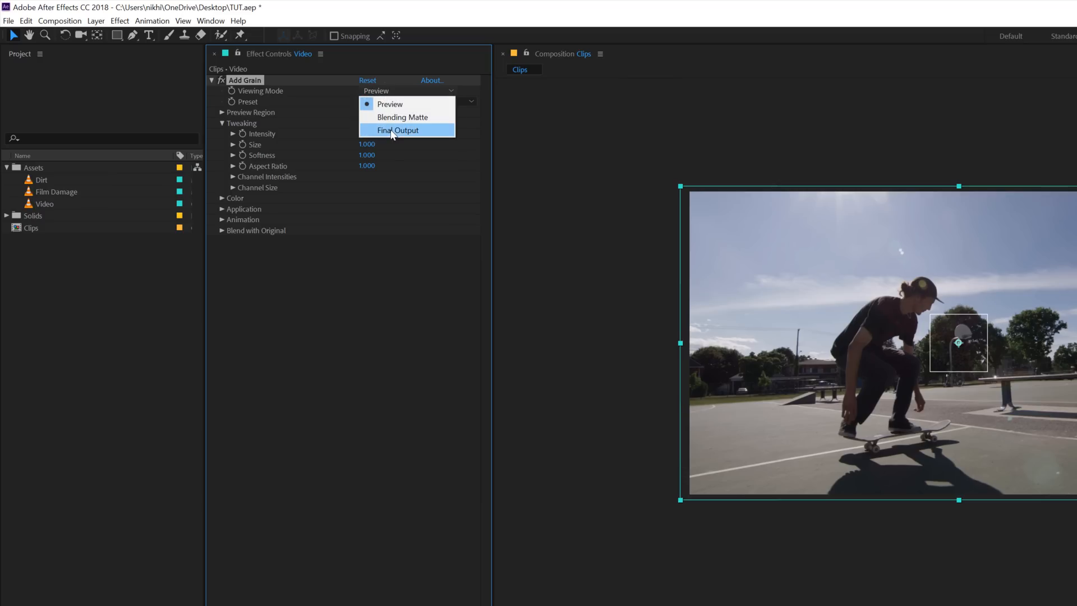
click(396, 129)
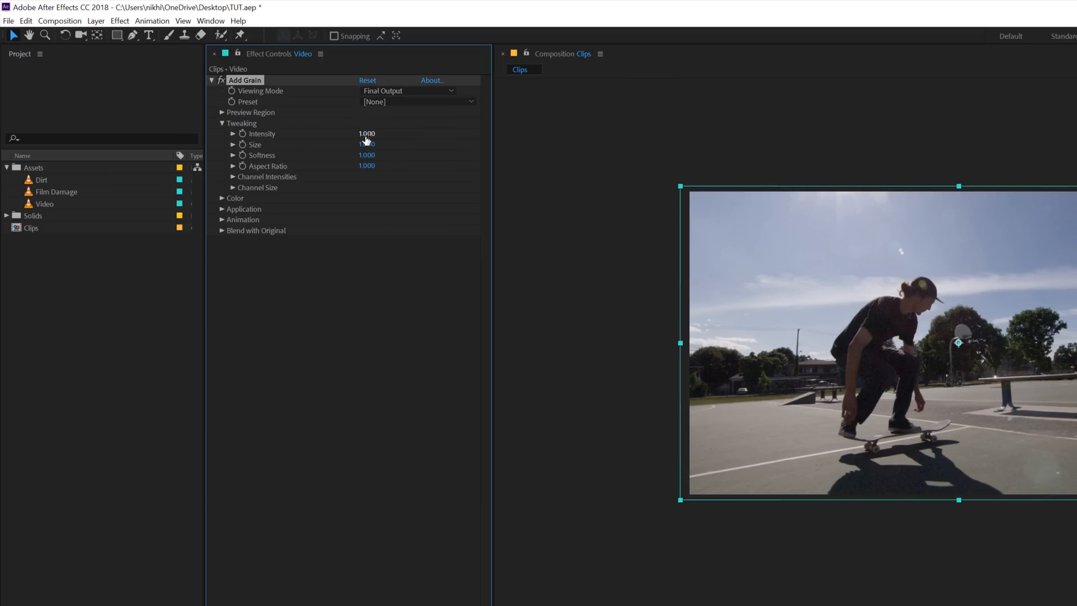
click(367, 134)
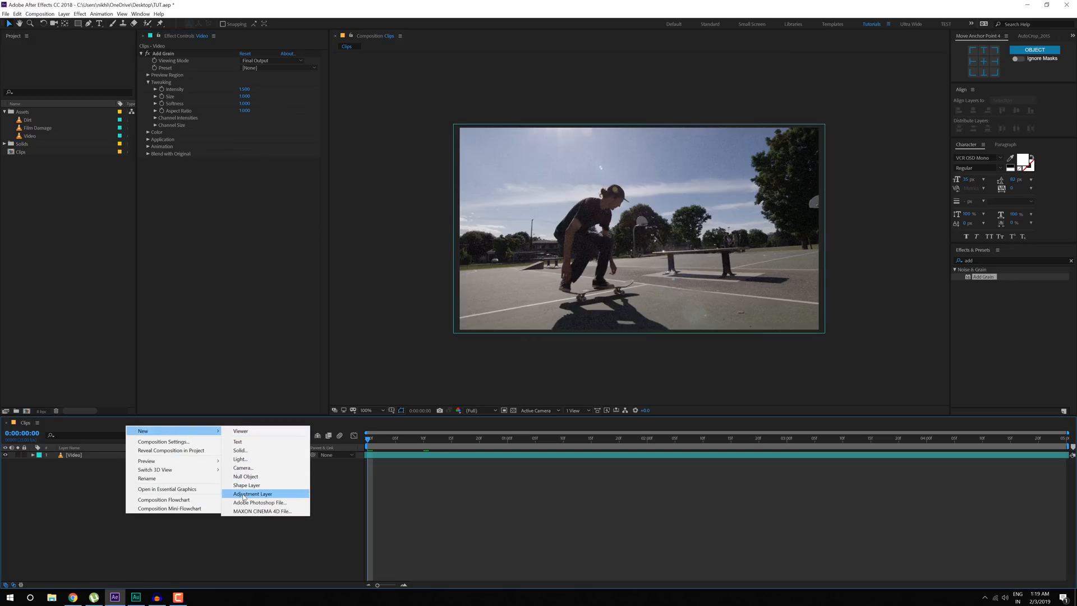
Create a new adjustment layer named 'Noise'
click(252, 494)
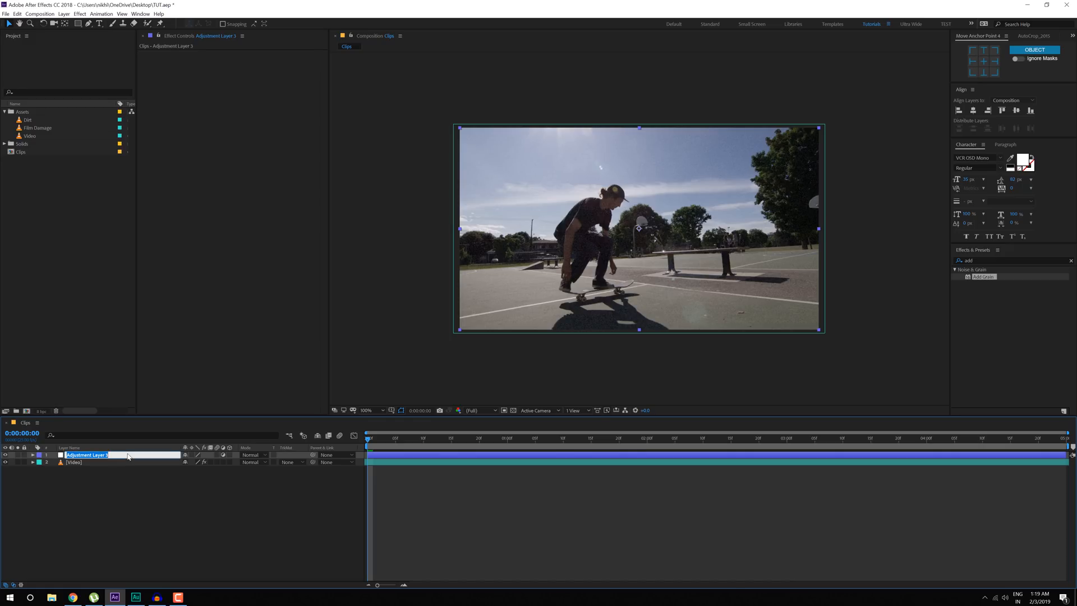
text(Noise)
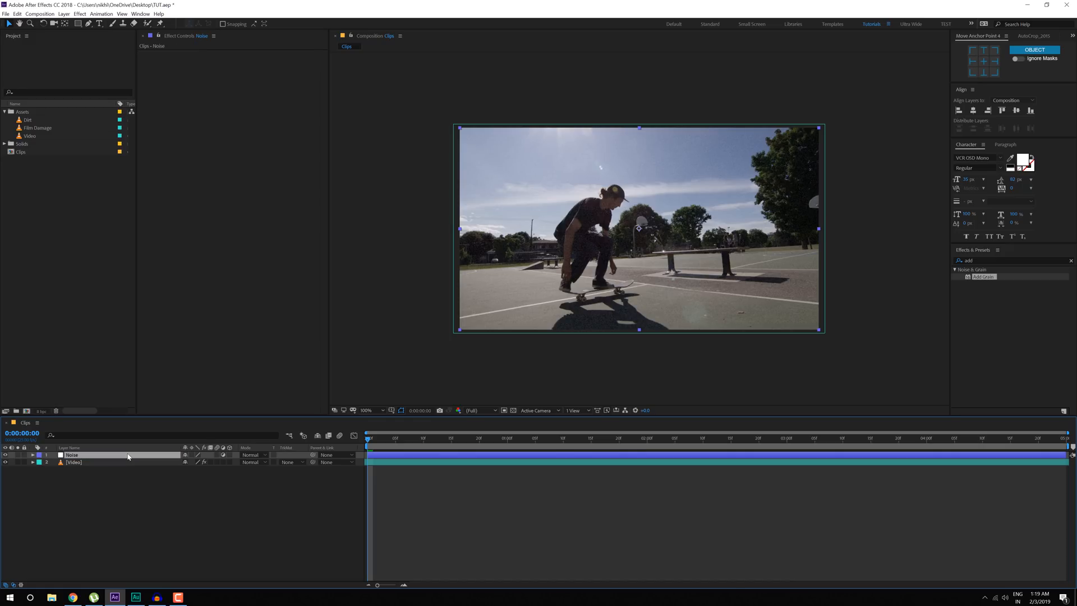
click(996, 260)
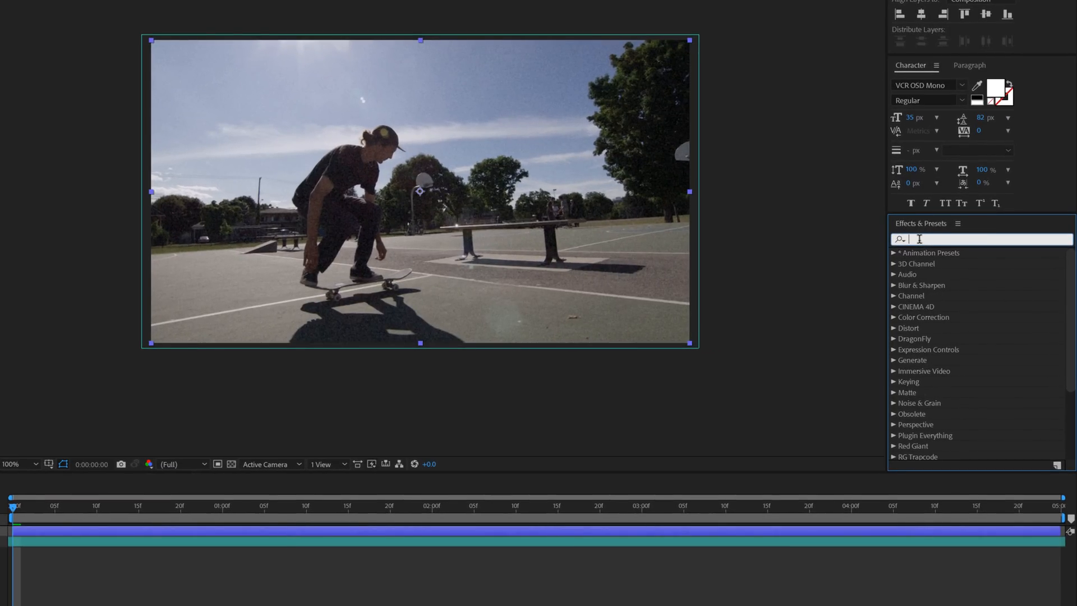
Apply Displacement Map to Noise with Max Horizontal Displacement of 20
text(disp)
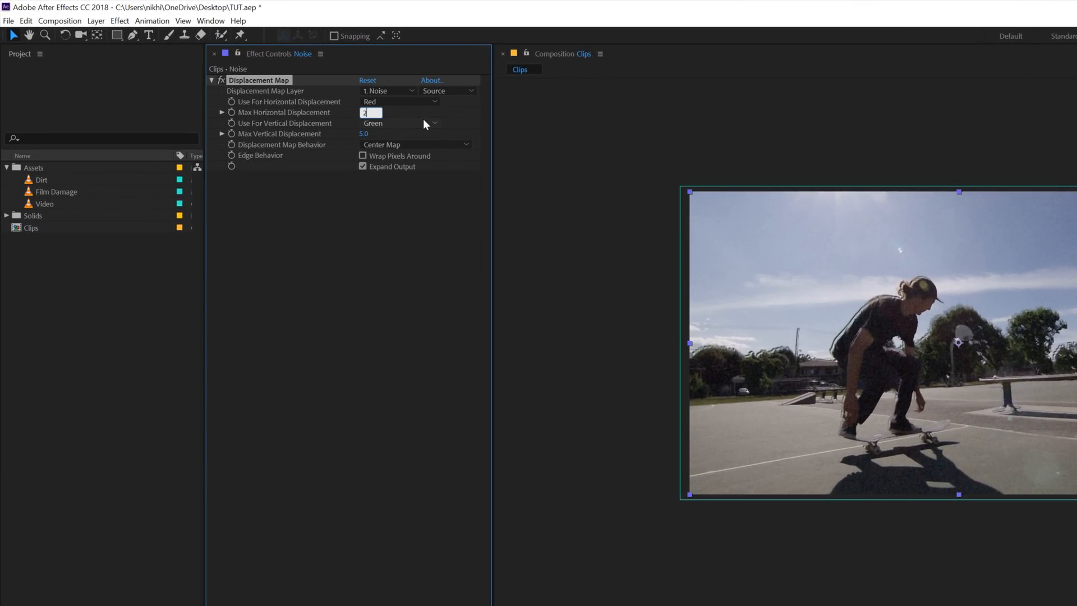
text(20.0)
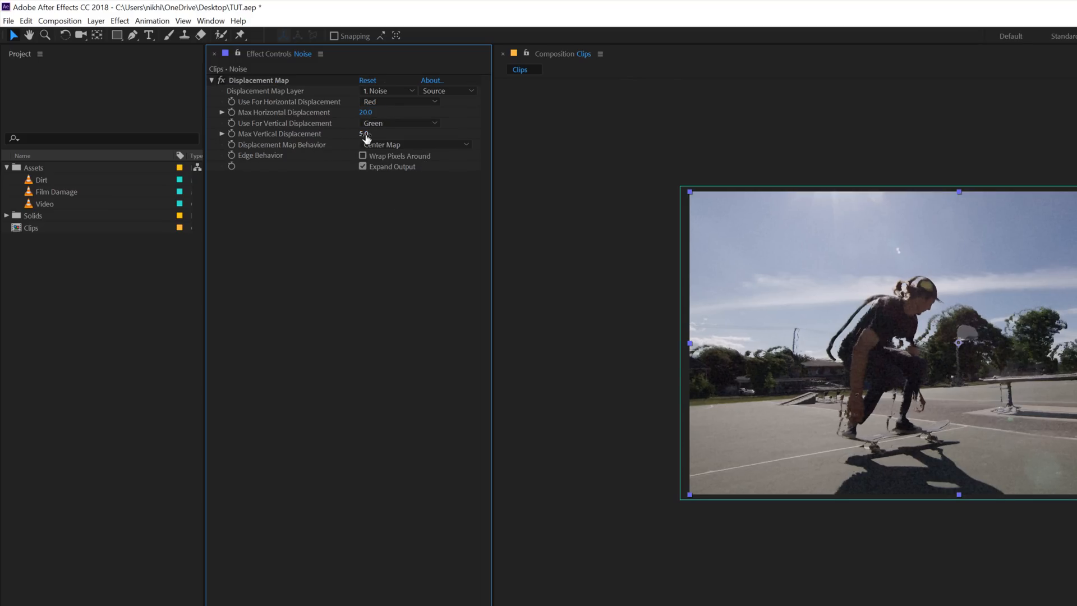
double_click(365, 134)
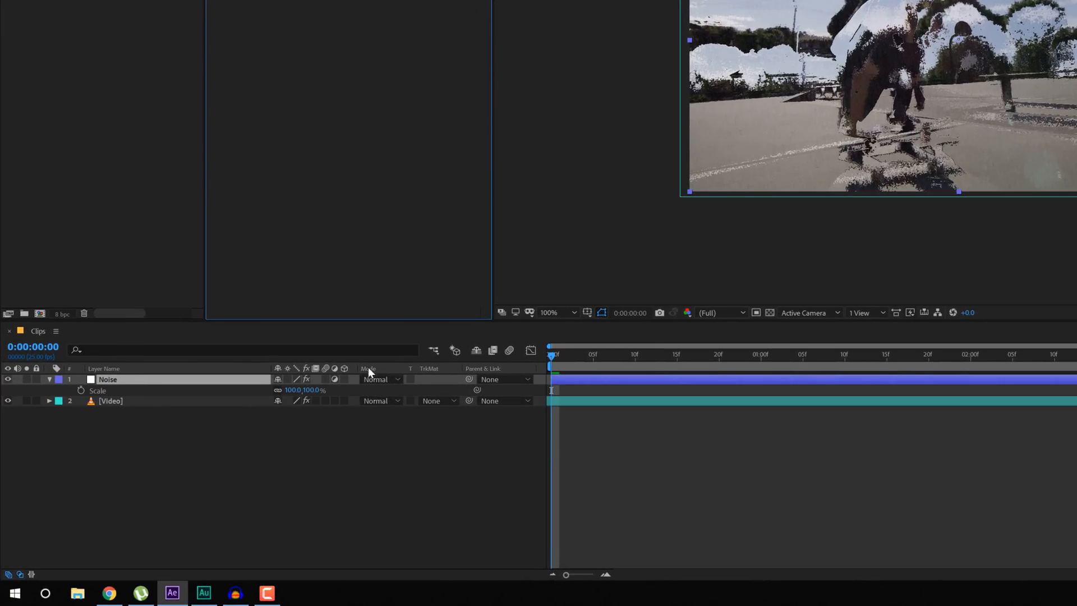
Scale Noise into a thin strip and keyframe Position from top at 0s to bottom at 3s
double_click(311, 390)
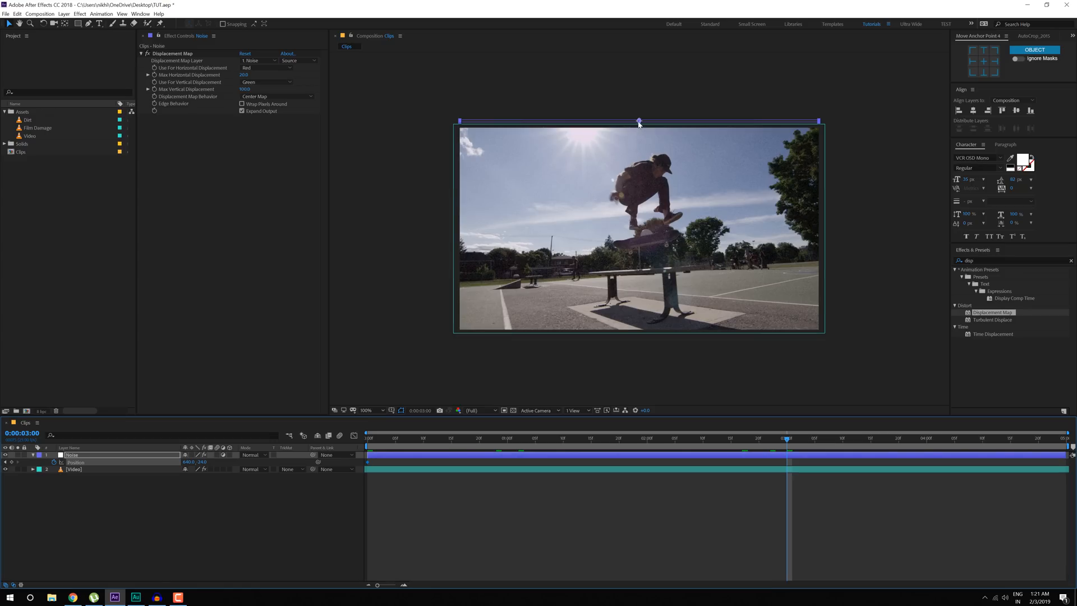
drag(639, 121, 639, 325)
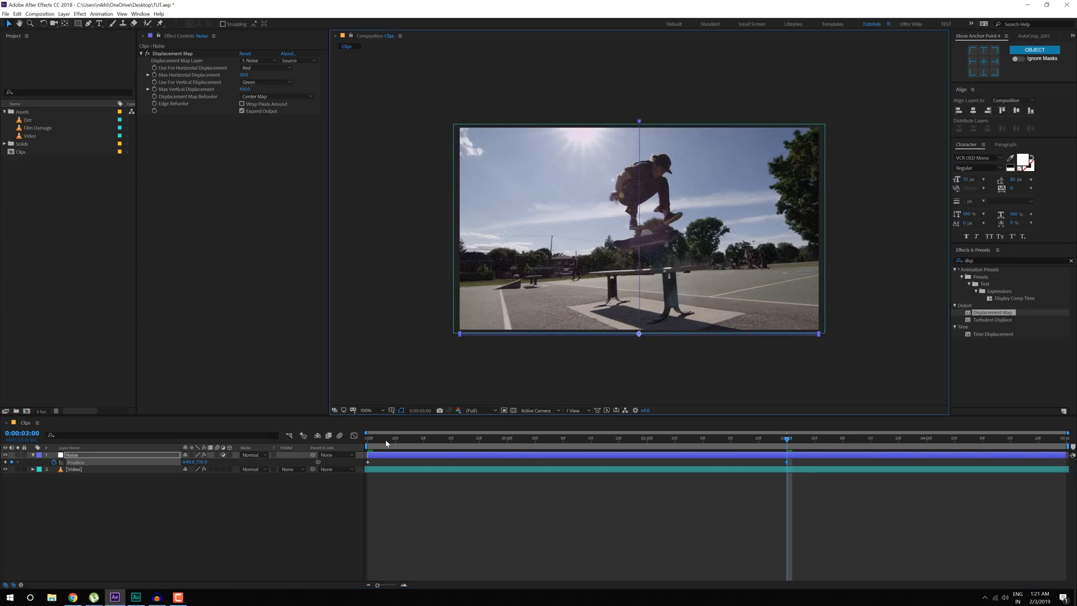
click(385, 437)
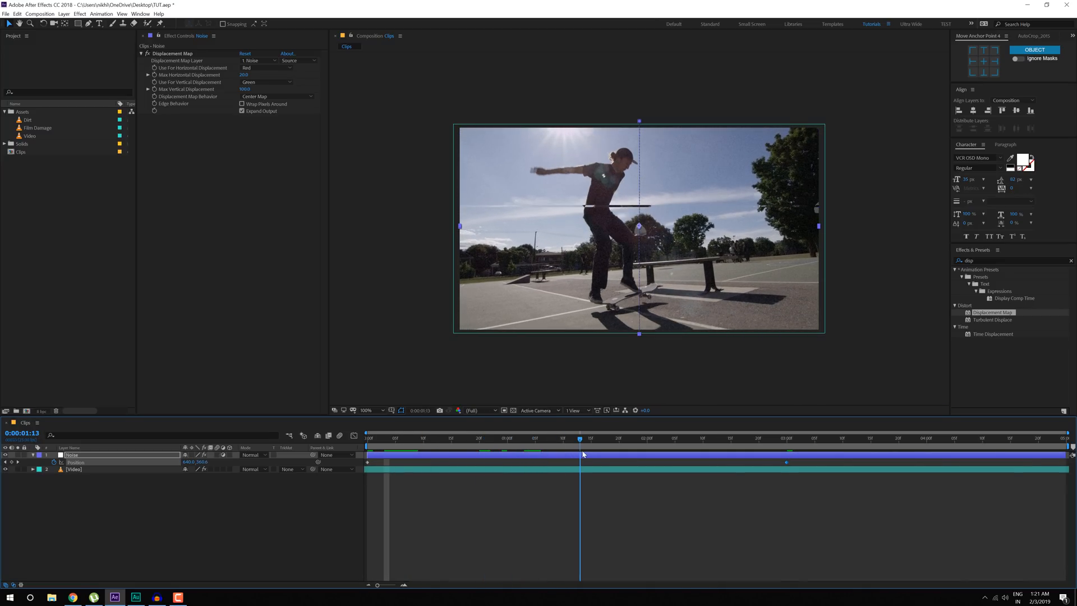
Add the Dirt and Film Damage clips to the timeline in Screen blend mode
click(640, 438)
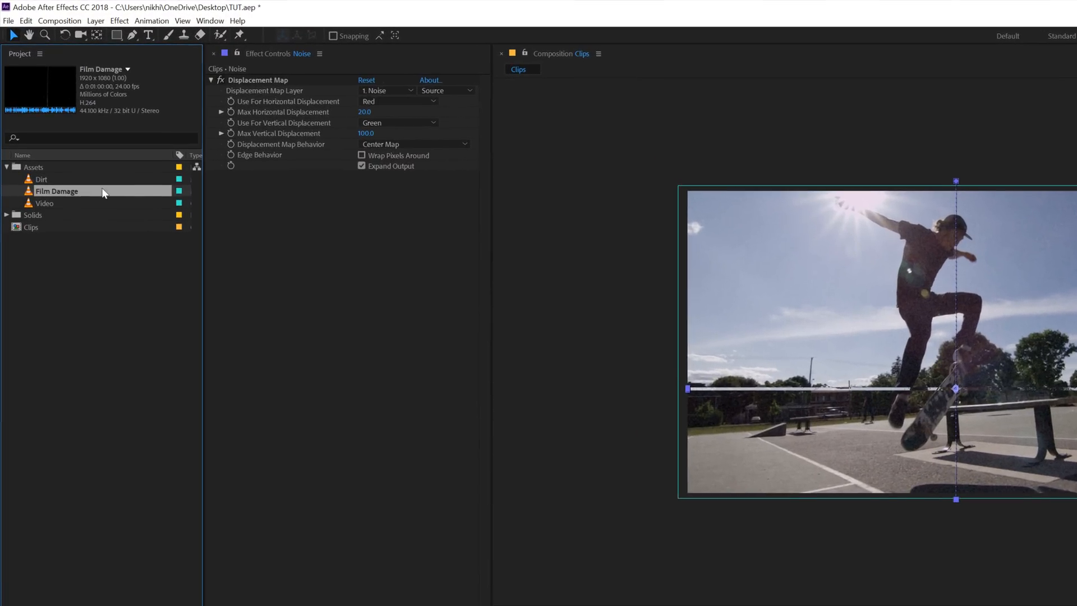
click(41, 174)
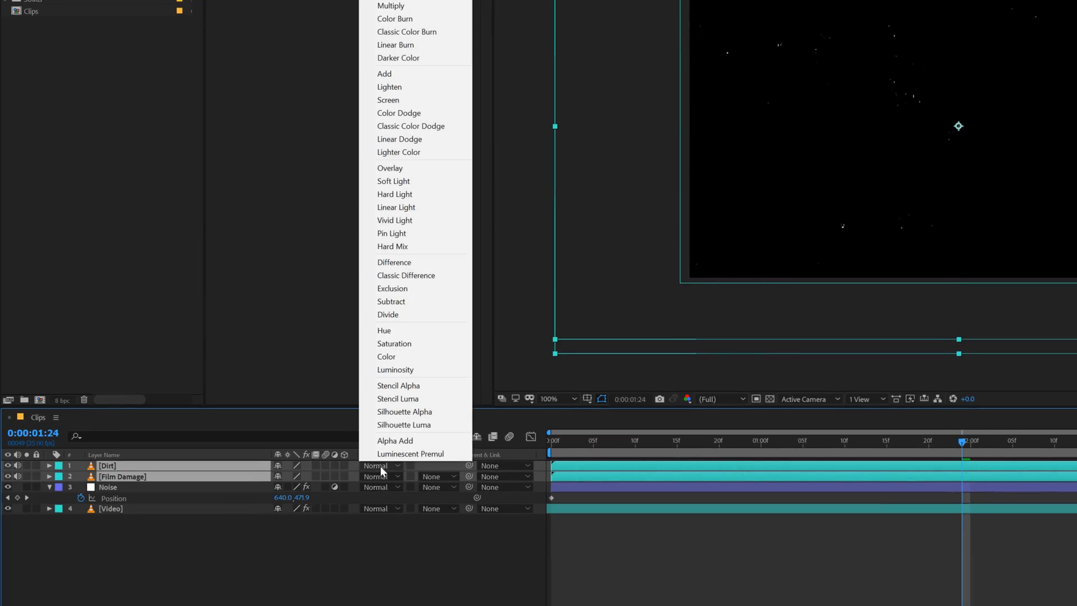
click(387, 100)
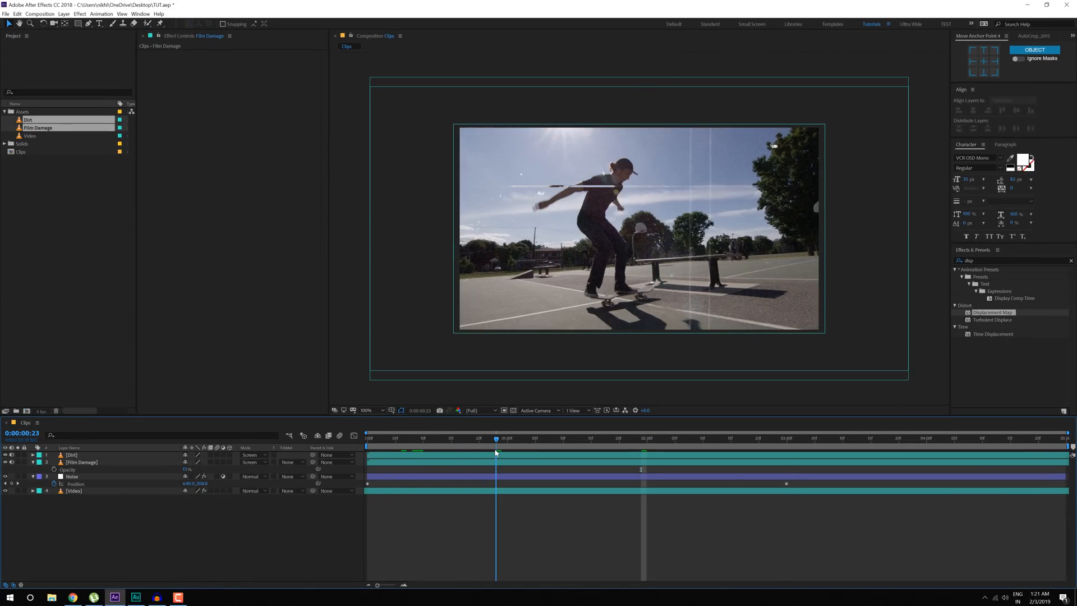
click(602, 437)
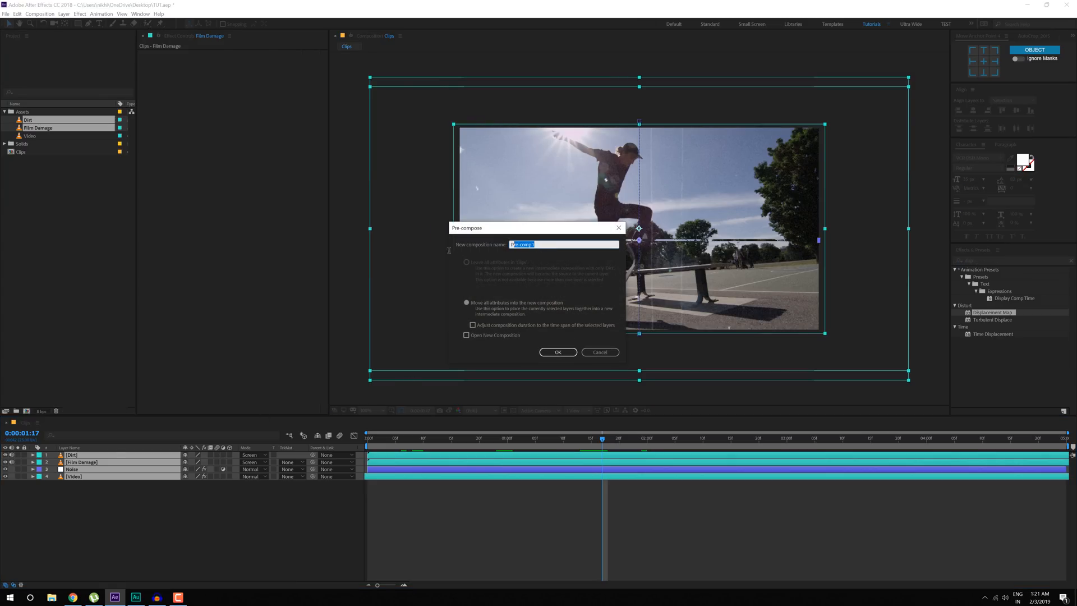
Pre-compose all layers into a composition named 'Clips'
text(Clips)
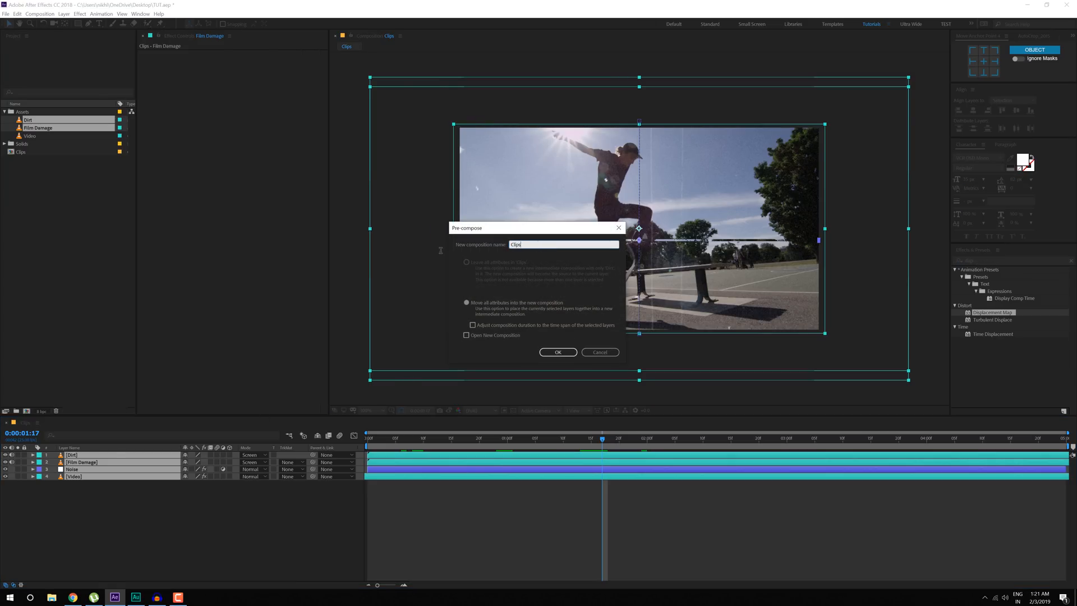
click(557, 352)
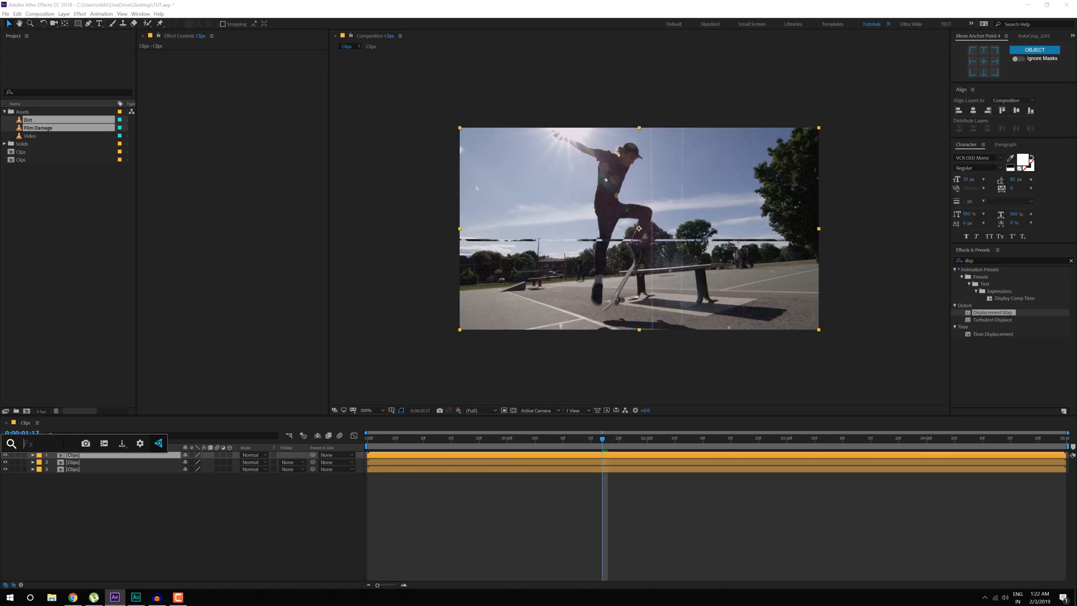
Apply Set Channels to each Clips copy, keeping only one colour channel per layer
text(set)
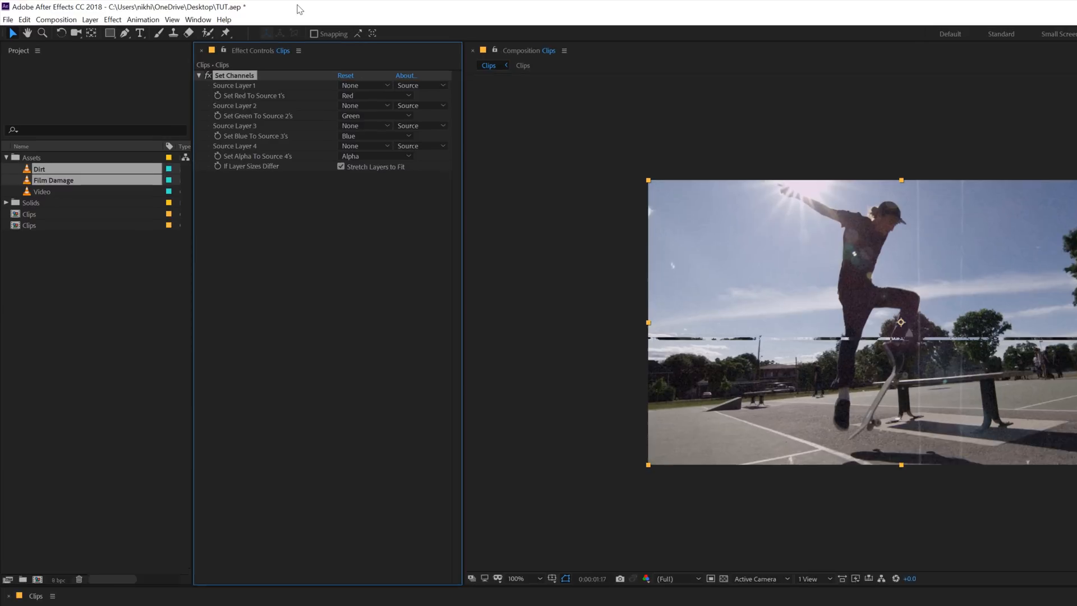
click(374, 95)
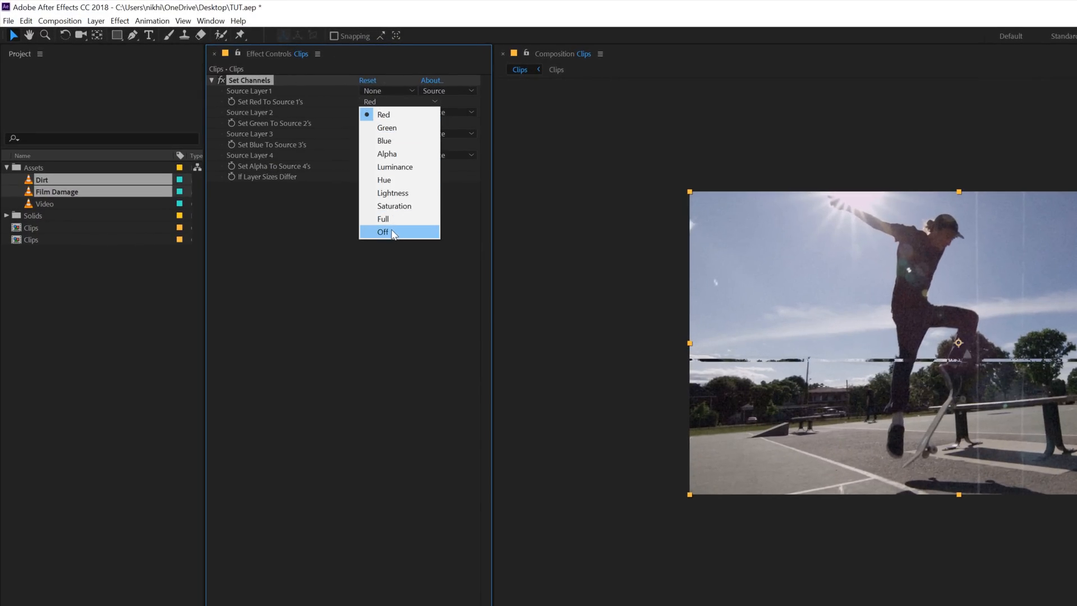
click(382, 232)
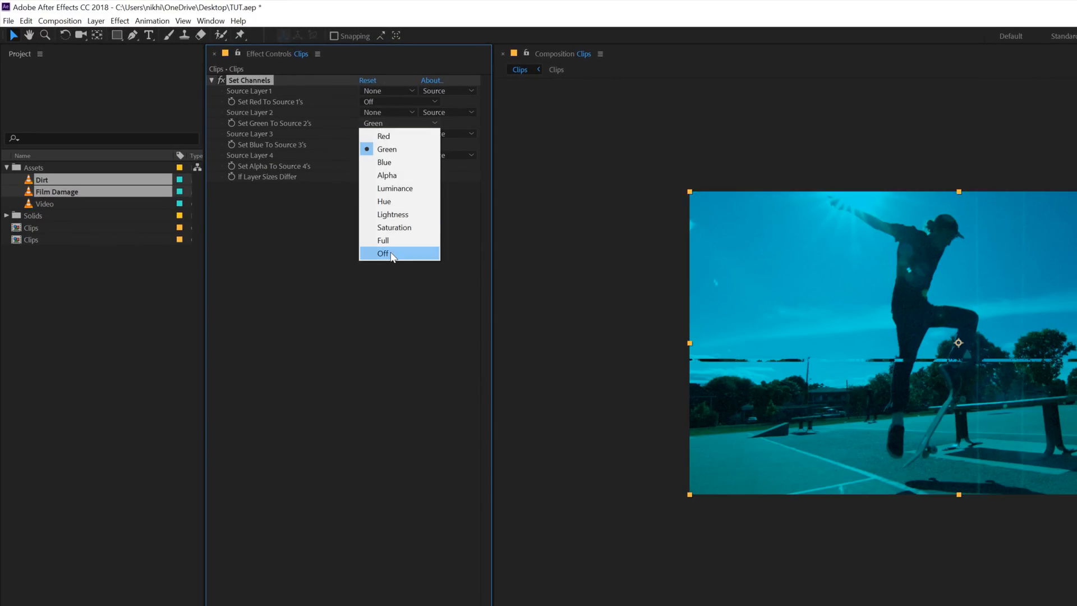
click(382, 253)
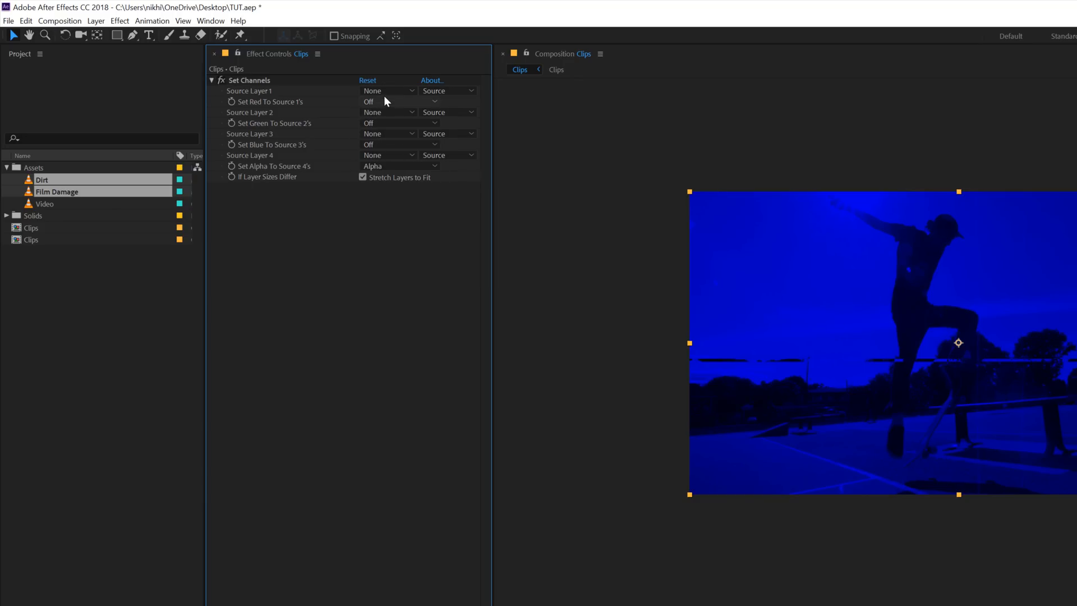
click(389, 101)
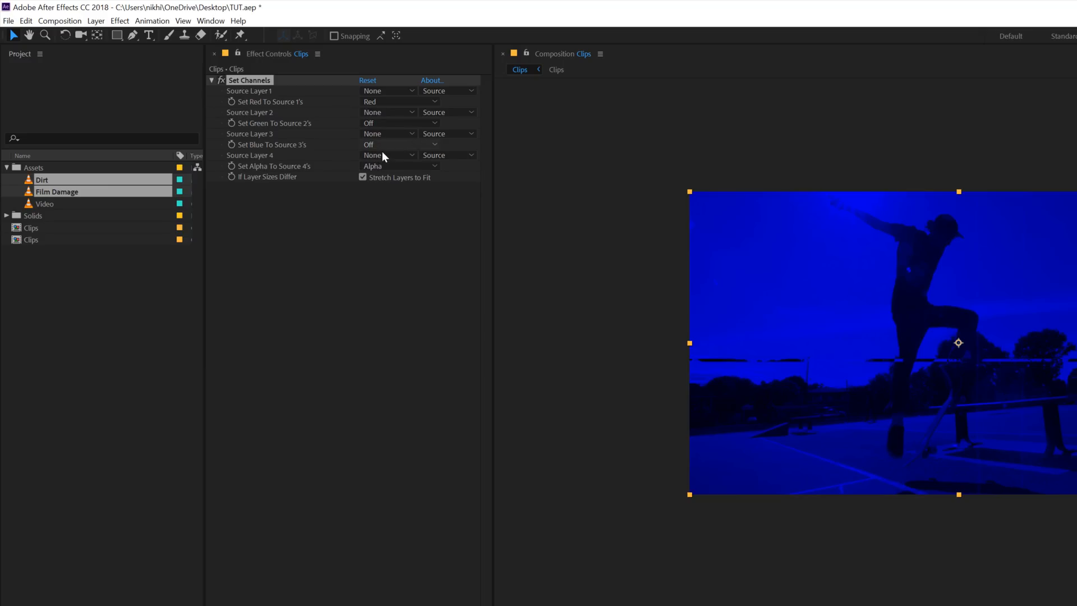
click(401, 101)
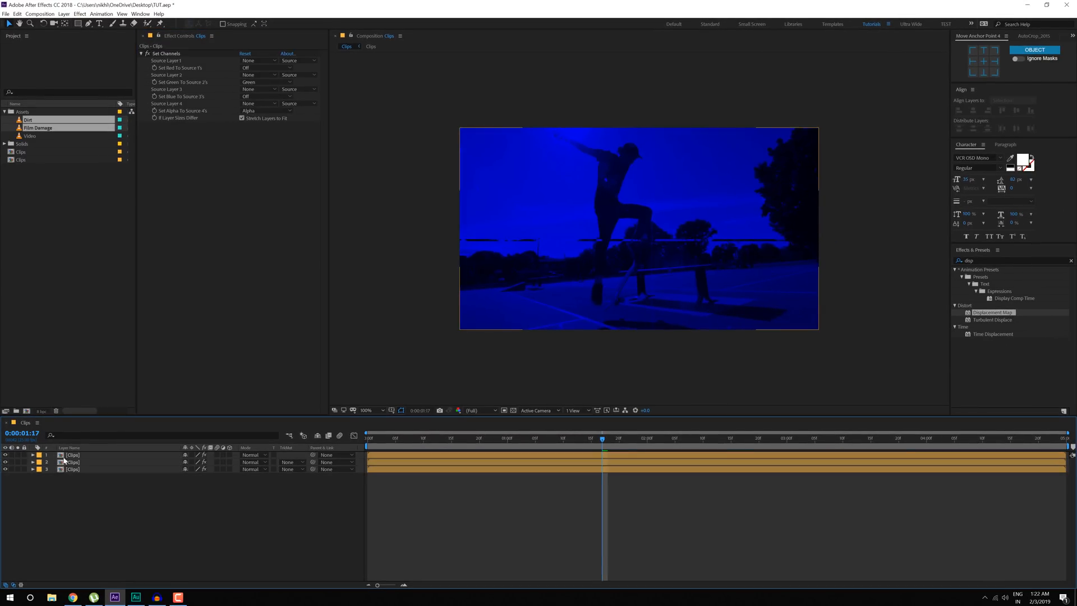
Set the top two Clips layers to Screen and offset their positions for an RGB split
click(254, 455)
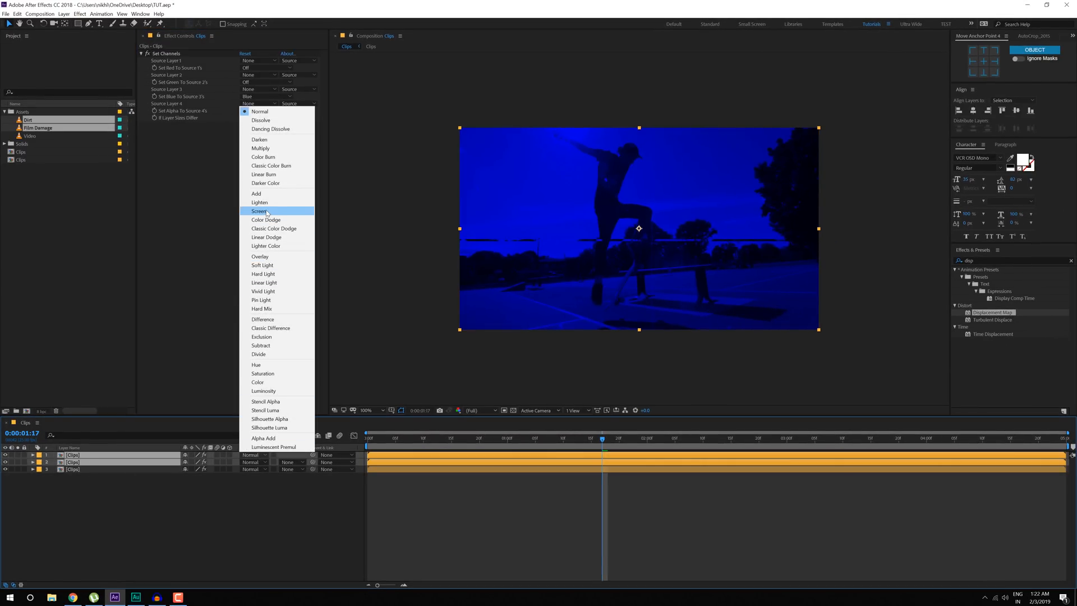
click(260, 211)
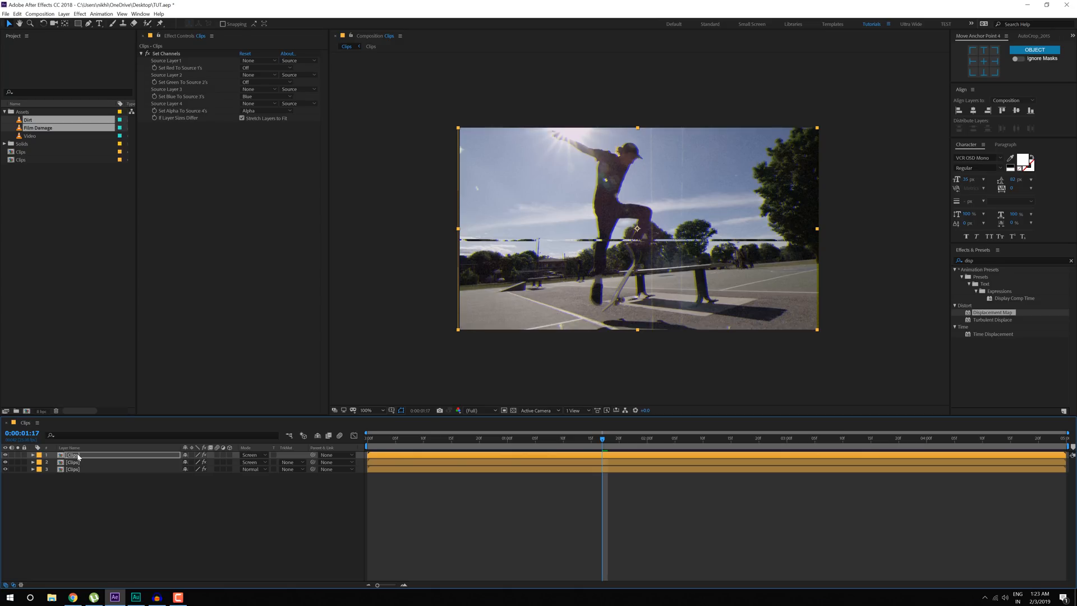
click(365, 410)
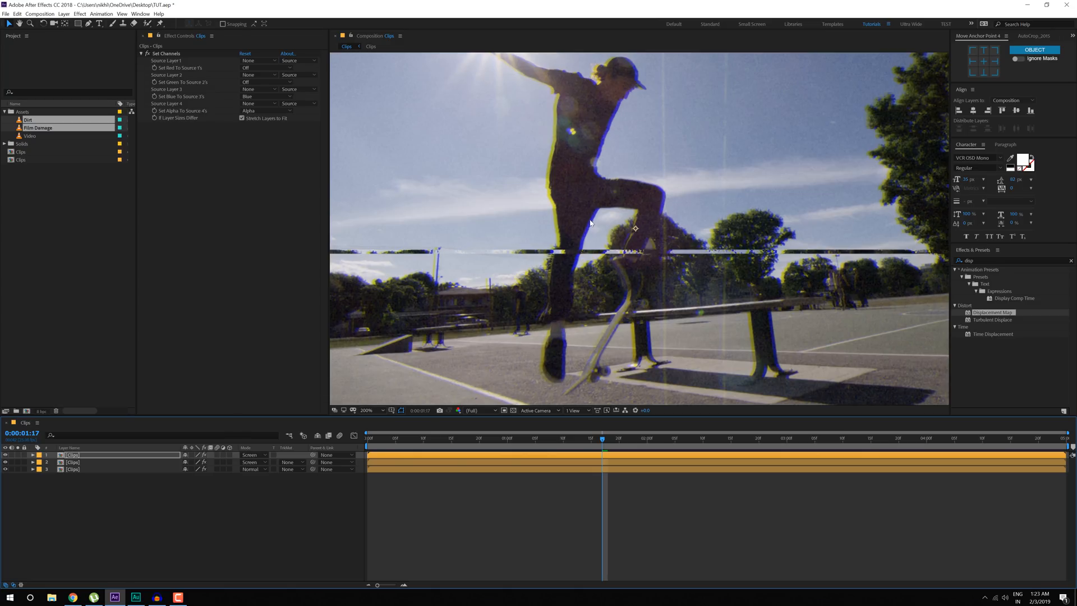
mouse_move(539, 298)
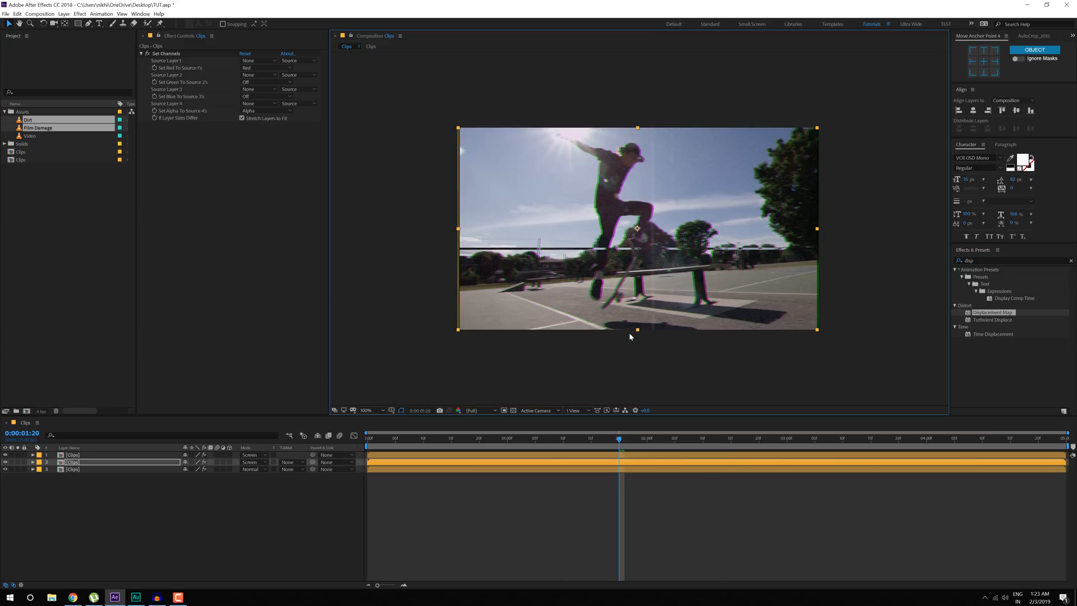
click(368, 410)
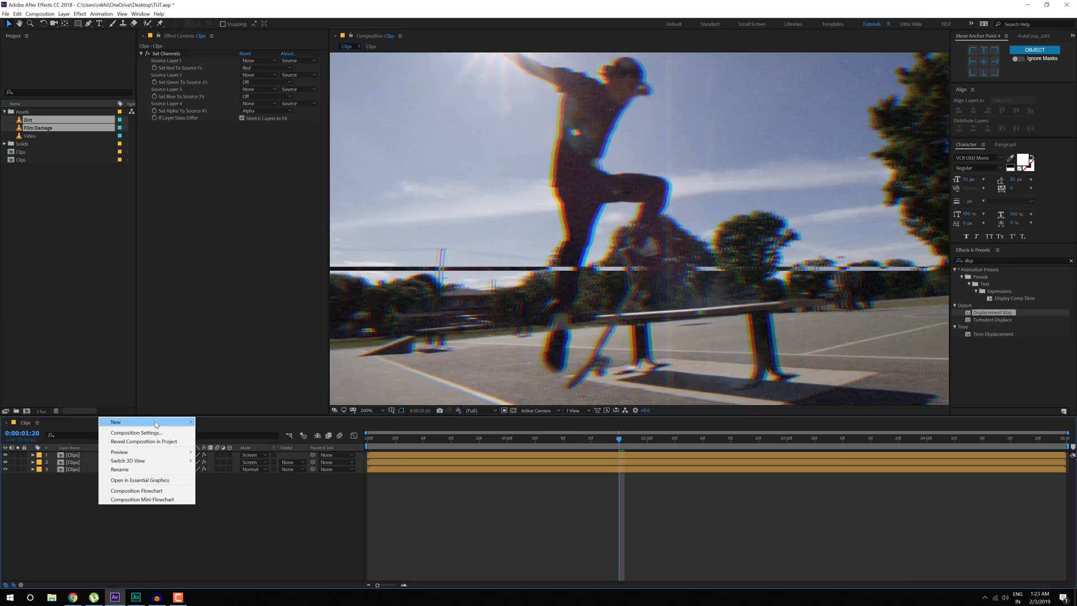
Add a Tint adjustment layer mapping black to dark orange-brown and white to blue
click(115, 422)
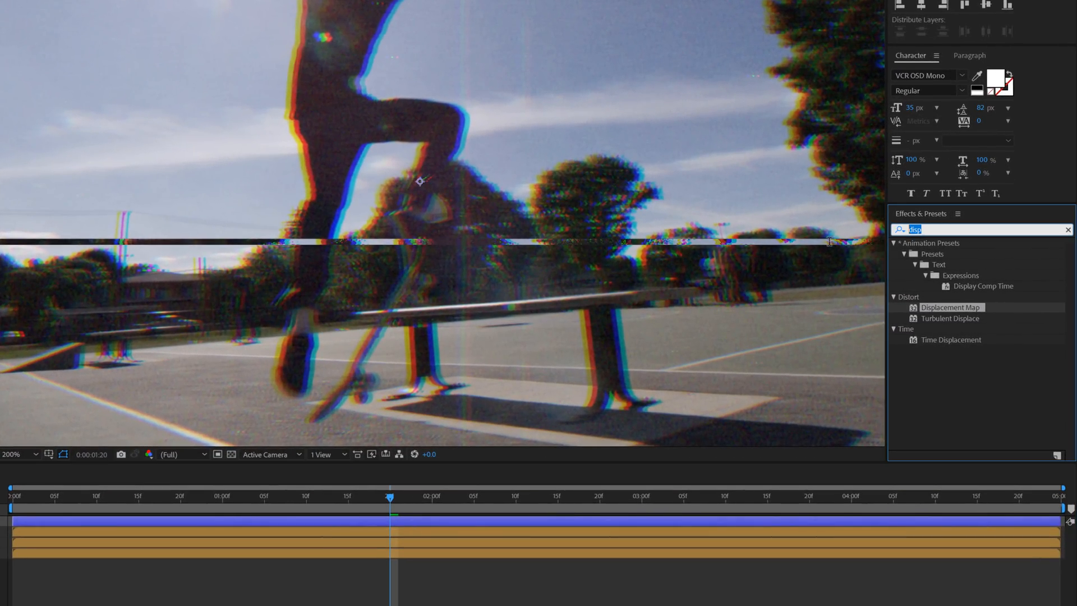
text(tint)
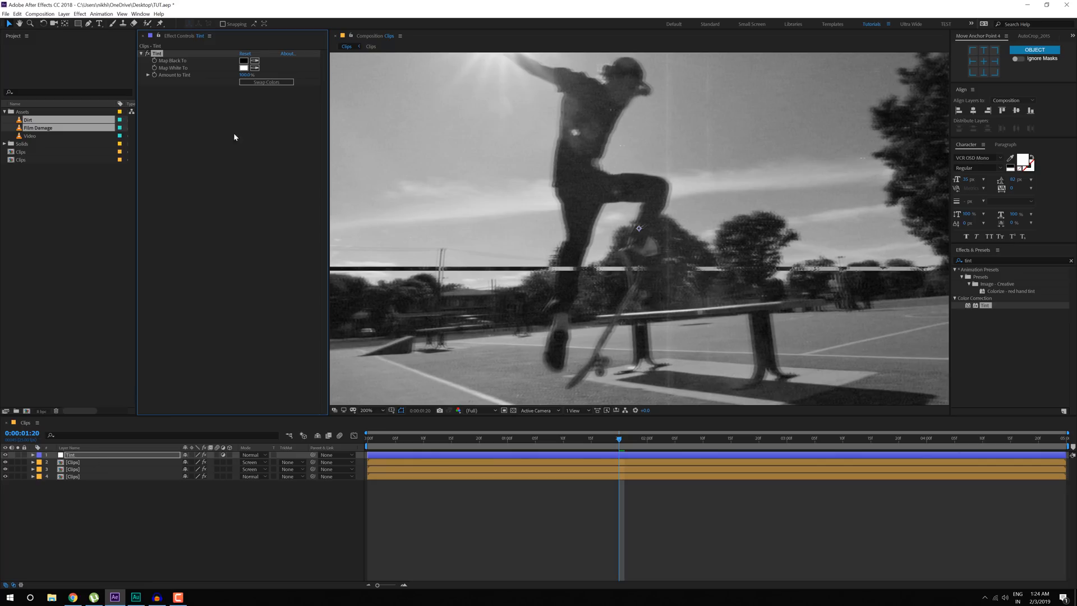
click(244, 60)
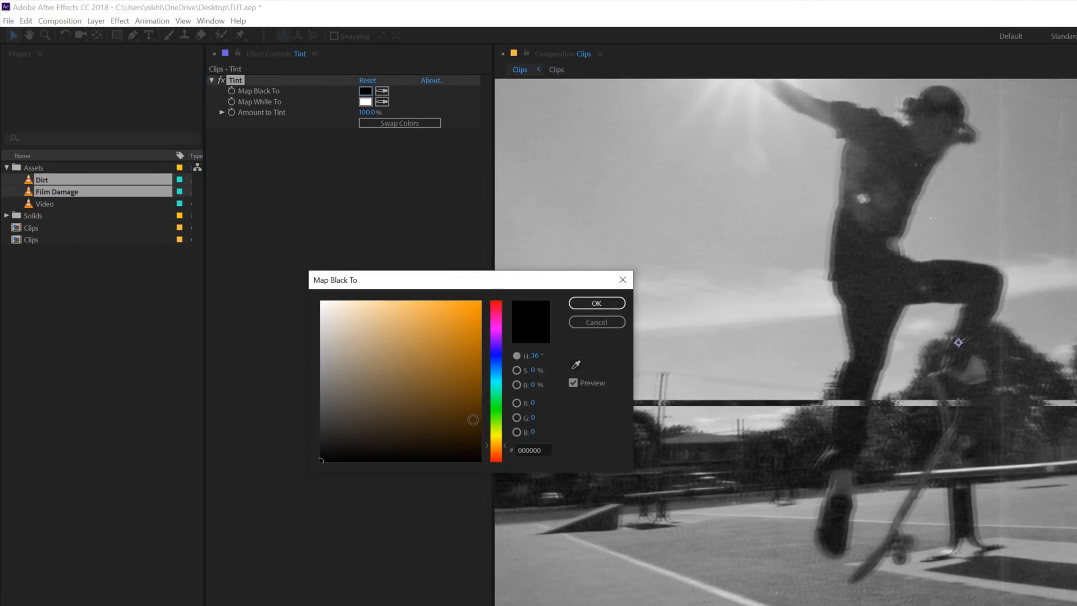
click(595, 303)
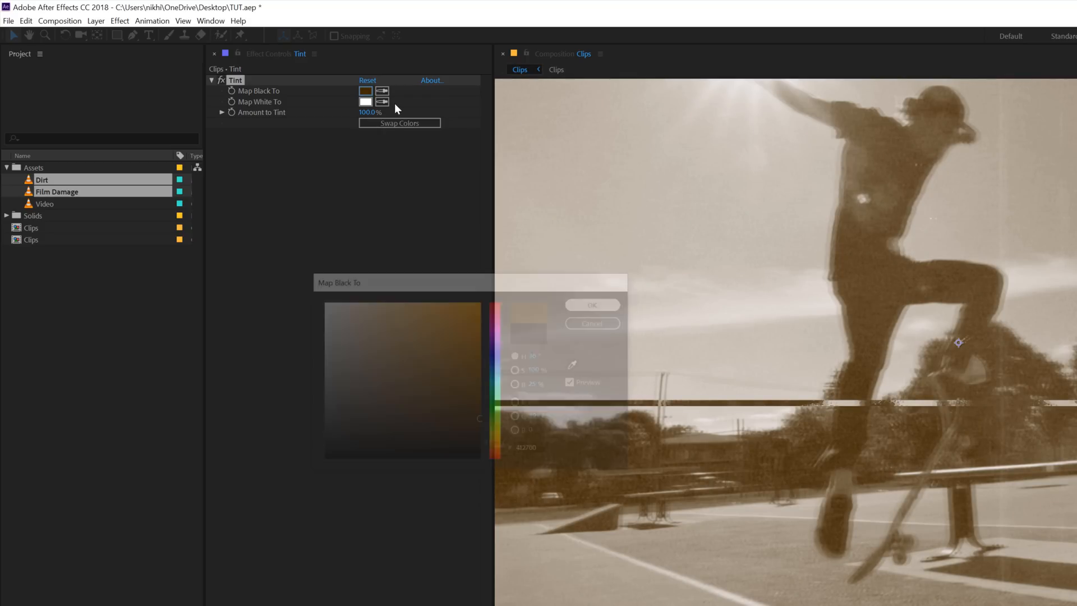
click(366, 102)
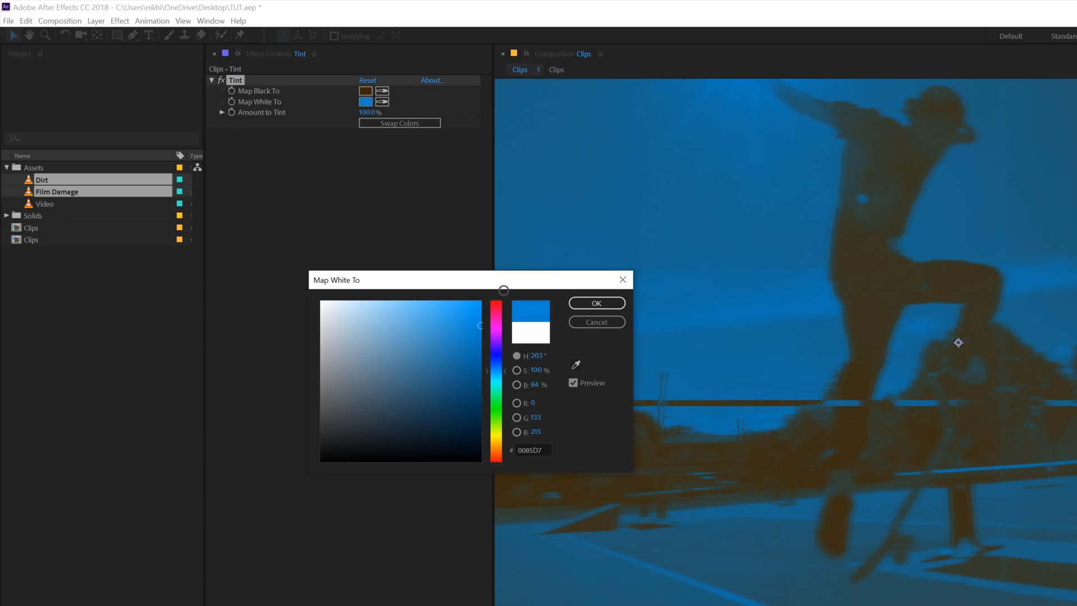
click(595, 303)
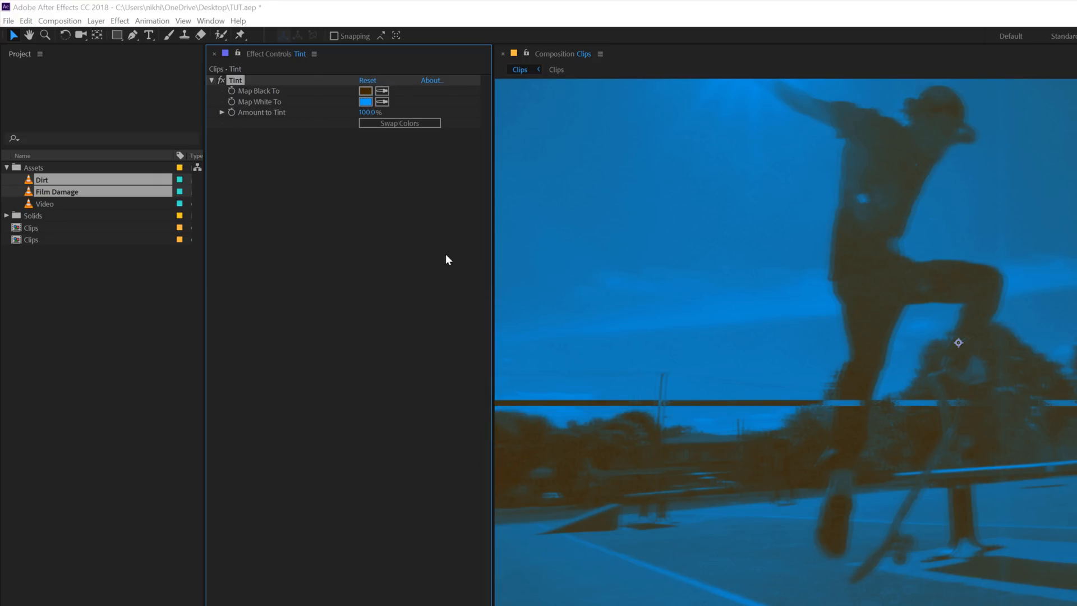
click(365, 91)
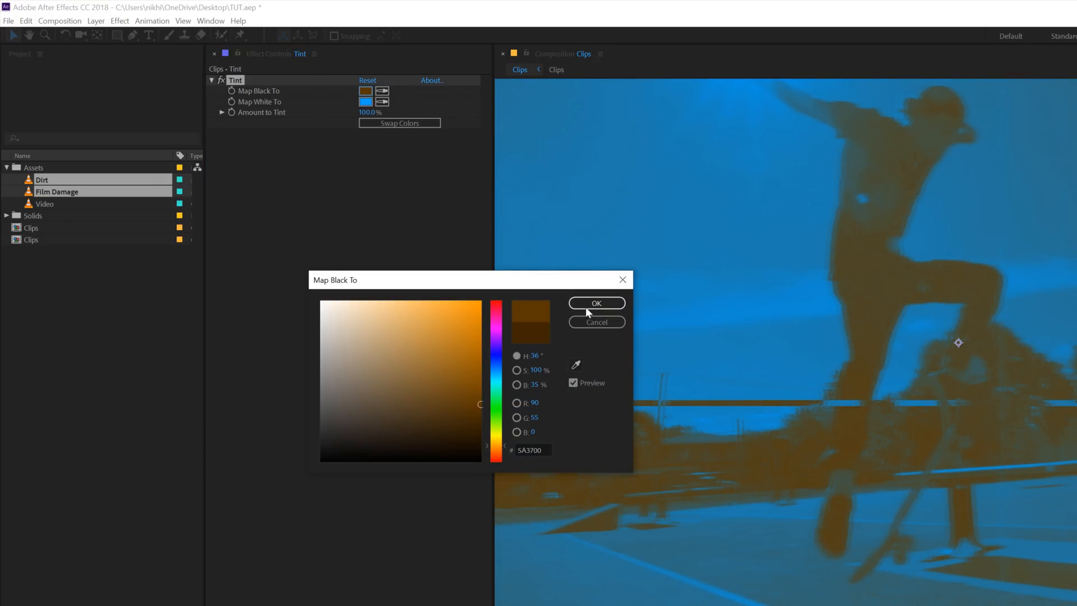
click(594, 303)
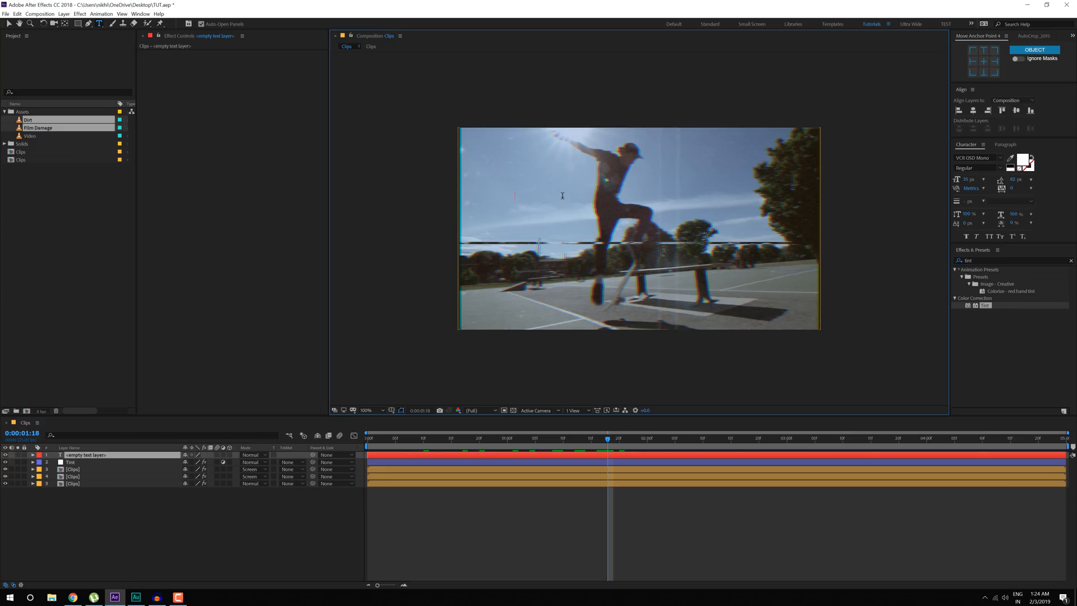
Add VCR OSD Mono text 'PLAY' top-left and '28/10/1994' top-right
text(PLAY)
text(28/10/)
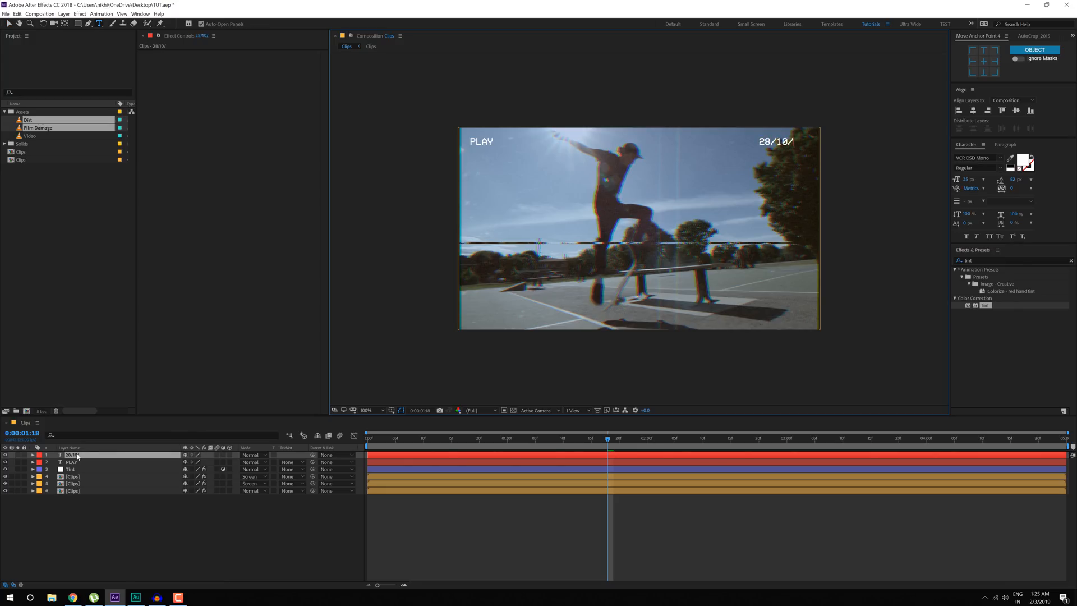
text(1994)
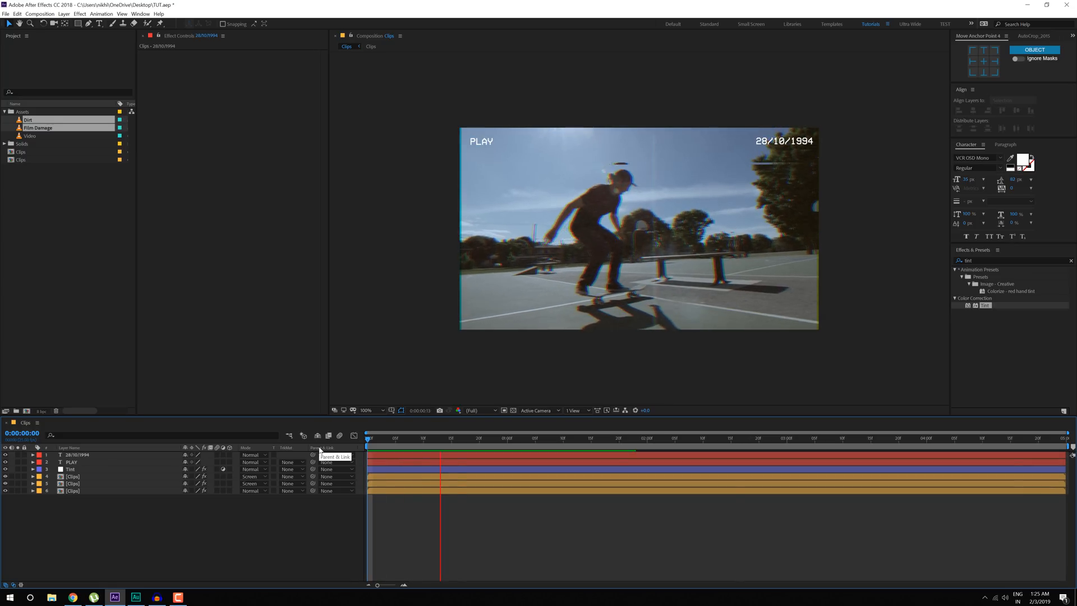
click(737, 438)
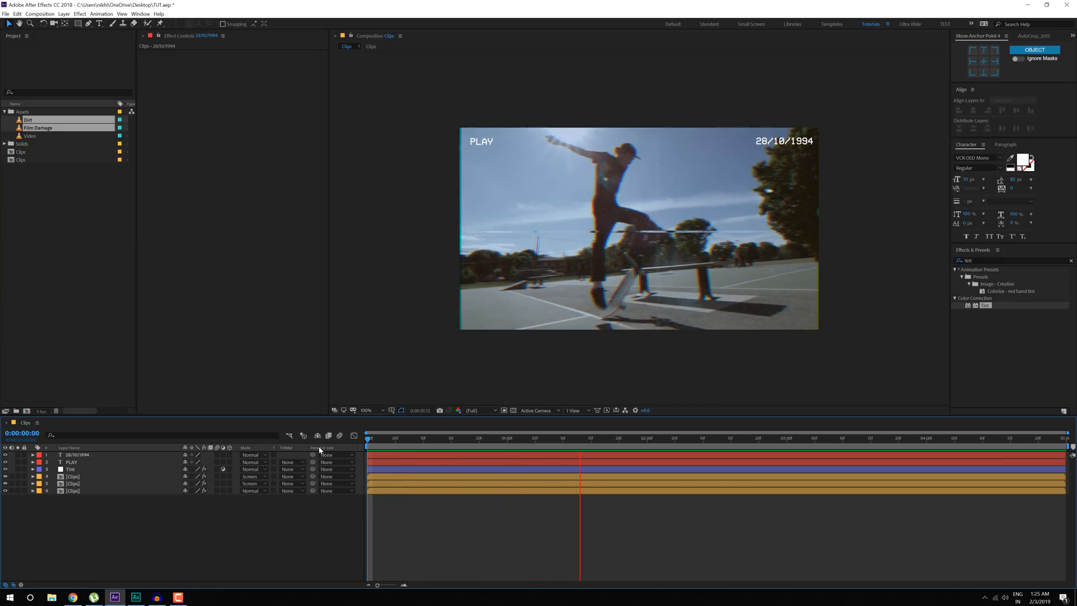
click(860, 437)
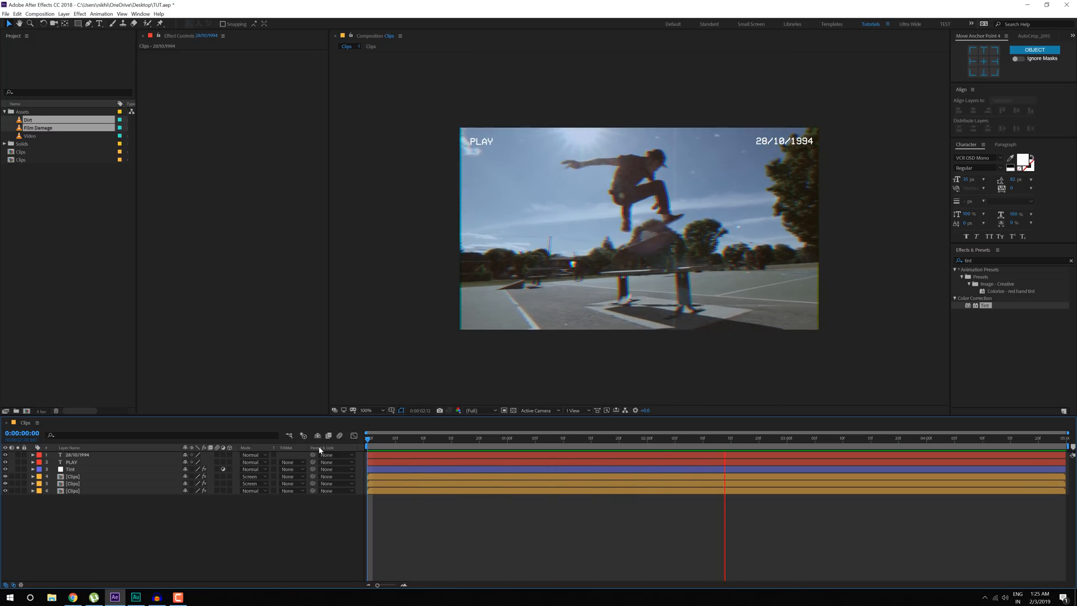
click(1001, 437)
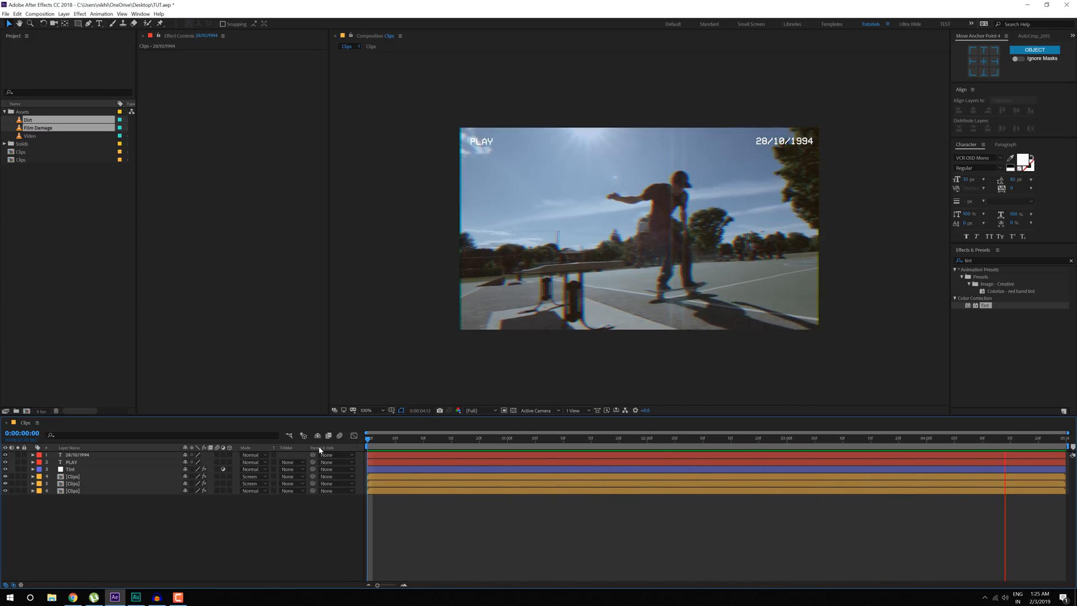
click(591, 437)
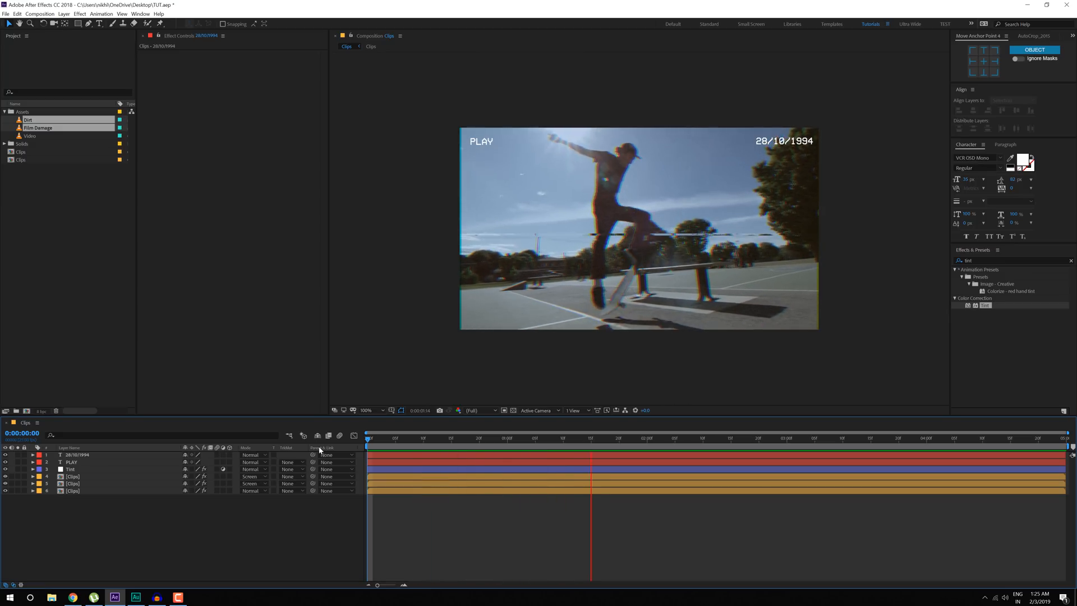
click(859, 438)
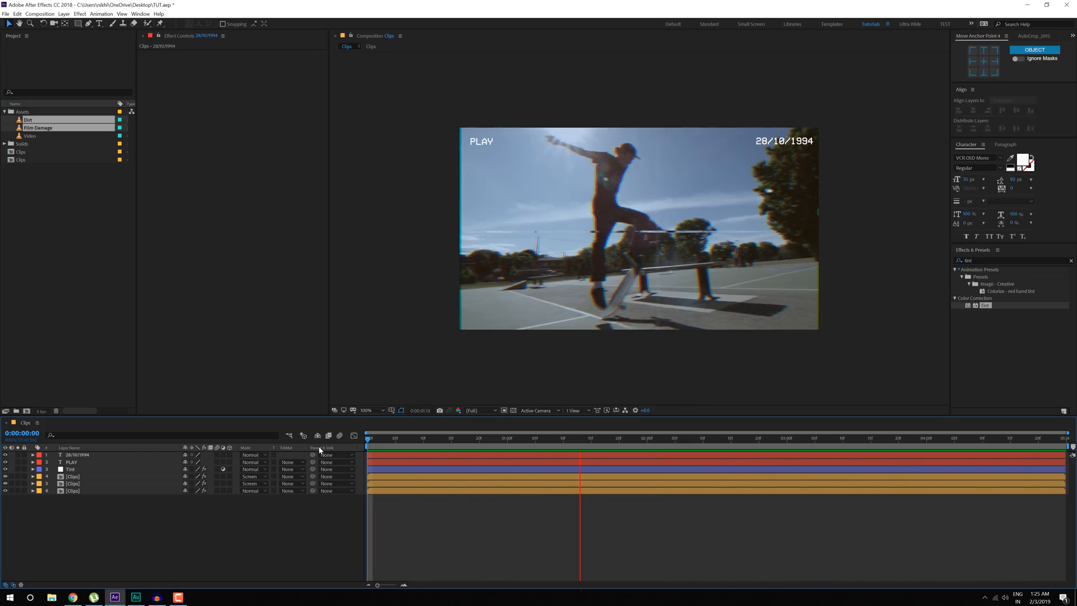
click(657, 438)
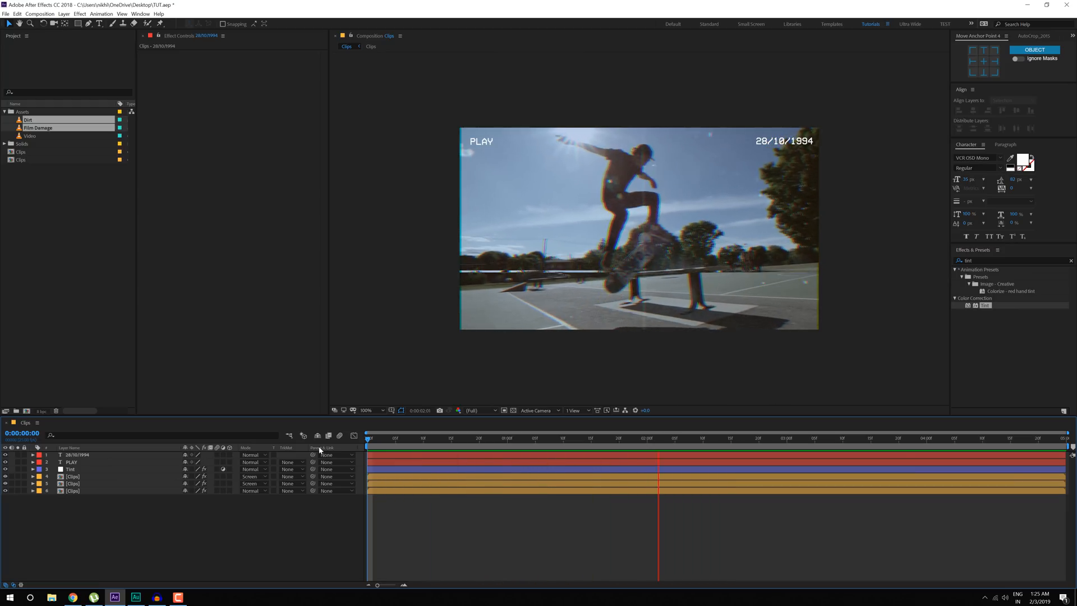
click(931, 437)
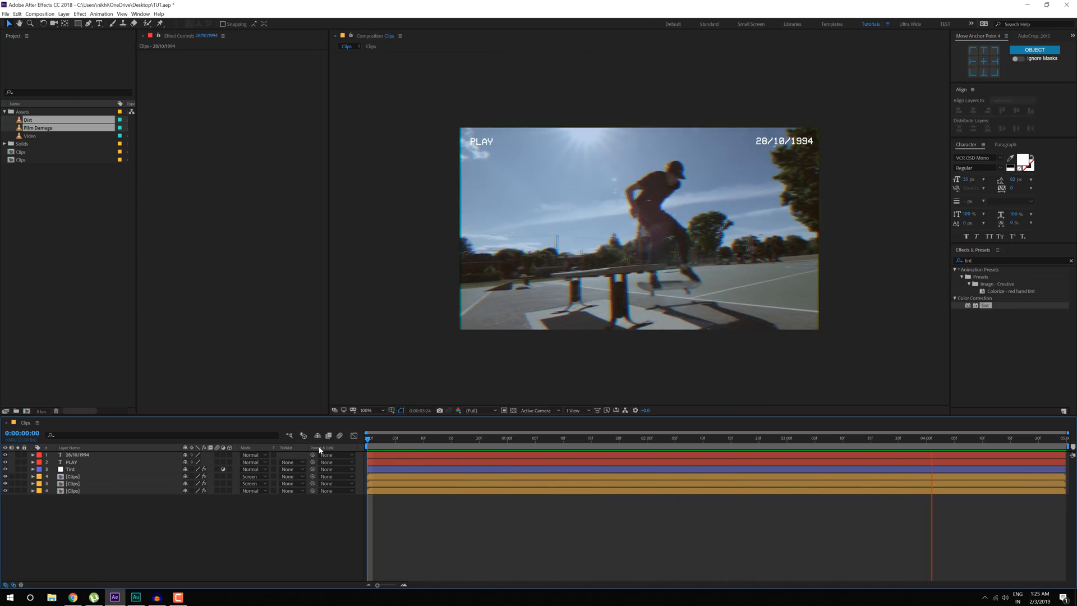
click(518, 438)
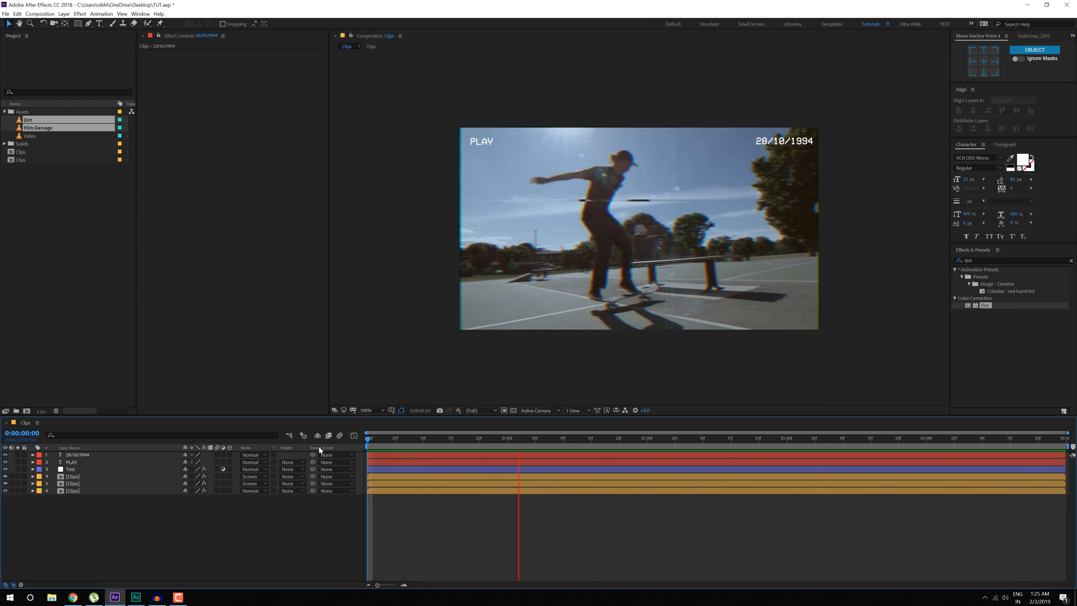